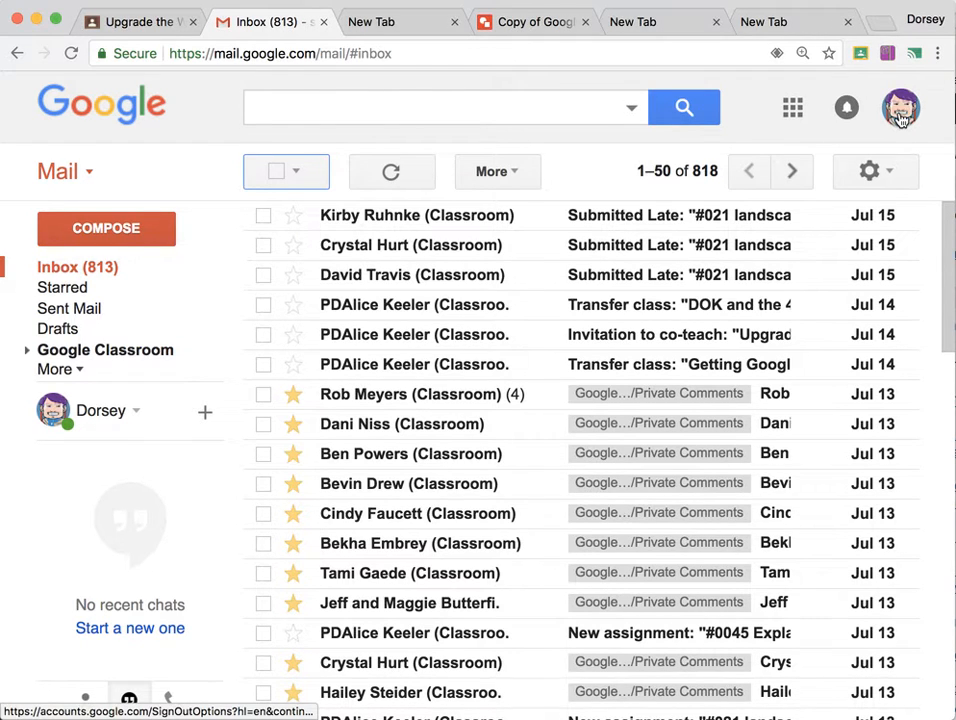
Reveal the signed-in school account's details from the Gmail avatar.
{"action": "left_click", "coordinate": [900, 108]}
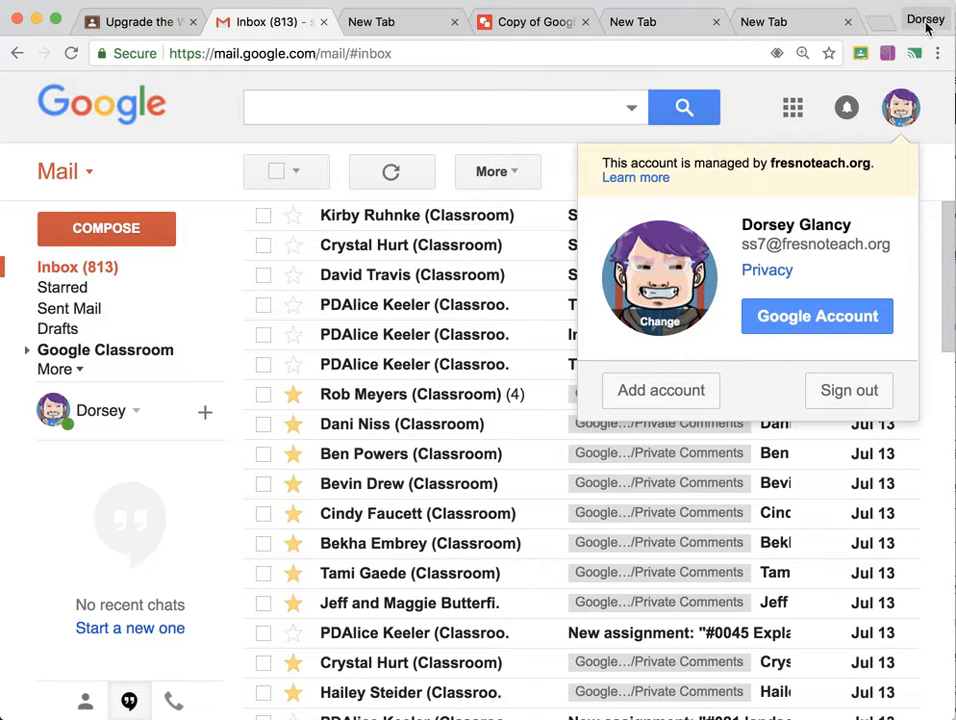
{"action": "mouse_move", "coordinate": [930, 28]}
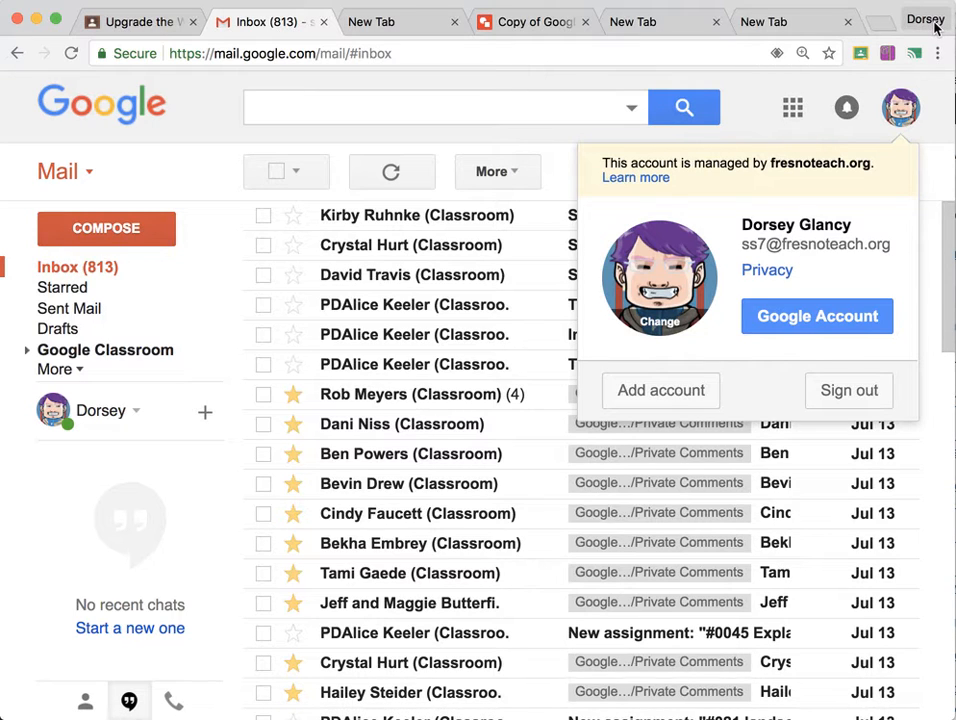
Reach the Add person form via the profile switcher and Manage People.
{"action": "left_click", "coordinate": [924, 18]}
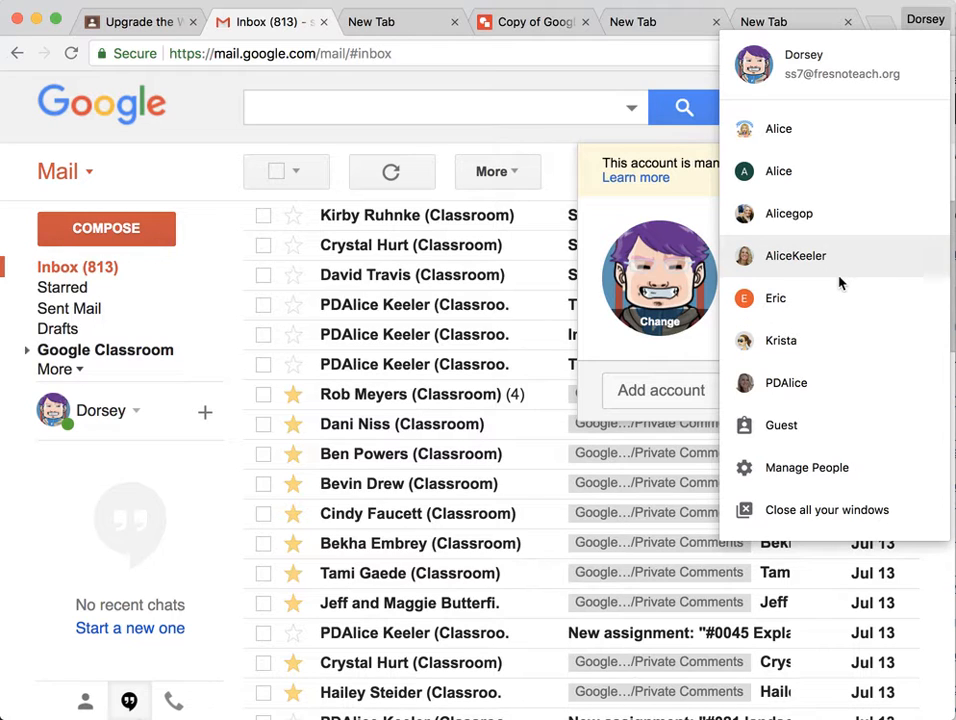
{"action": "mouse_move", "coordinate": [806, 468]}
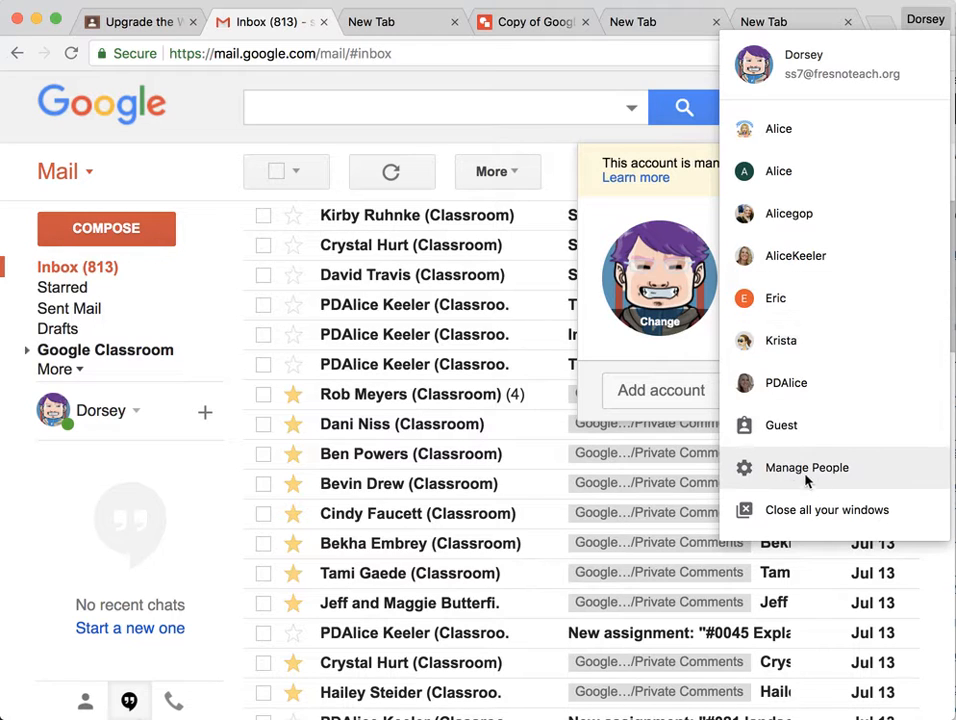
{"action": "left_click", "coordinate": [806, 468]}
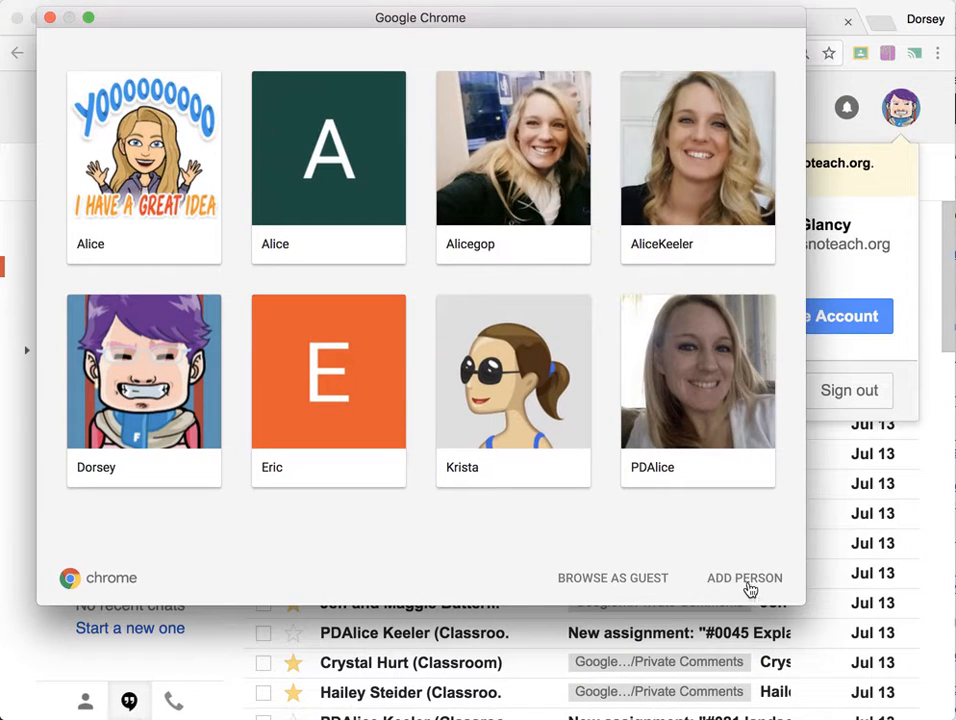
{"action": "left_click", "coordinate": [744, 578]}
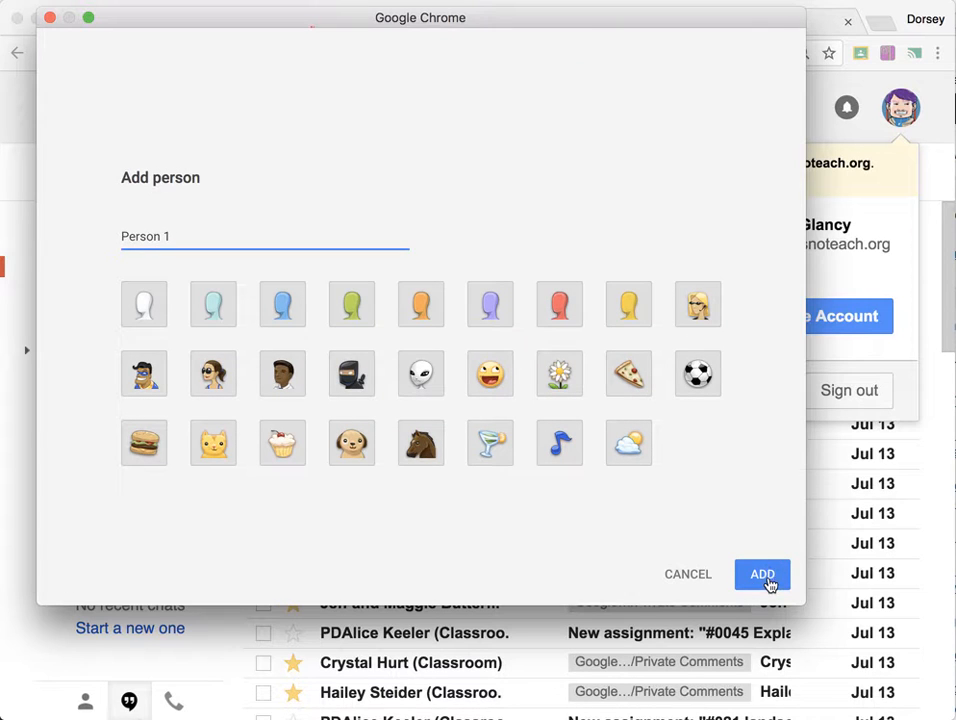
Create the Person 1 profile and sign in with the school email and password up to verification.
{"action": "left_click", "coordinate": [762, 572]}
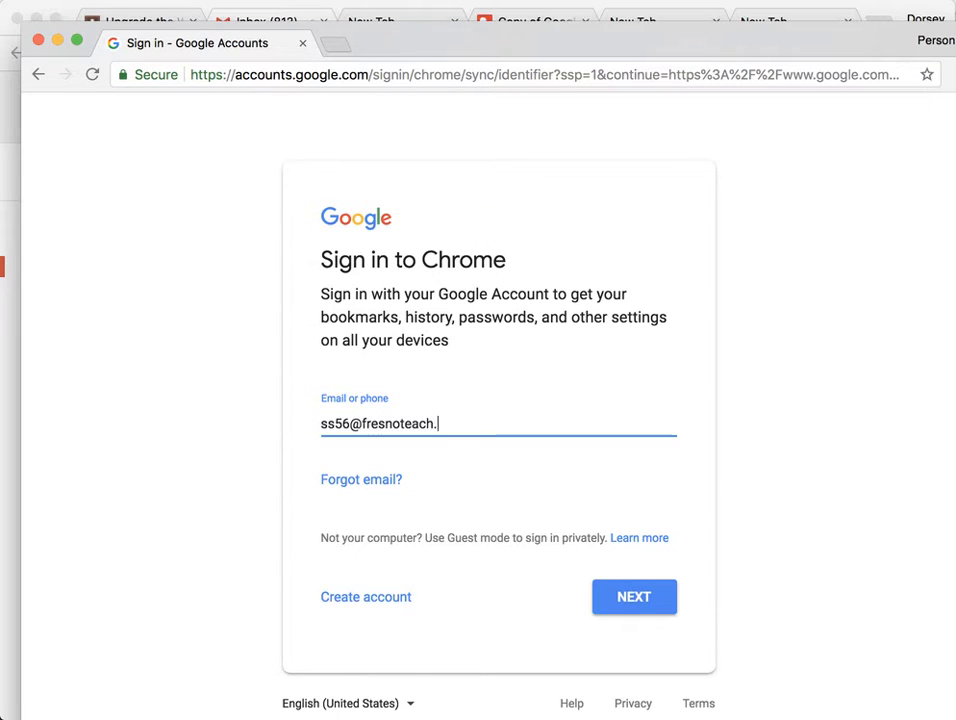
{"action": "left_click", "coordinate": [634, 596]}
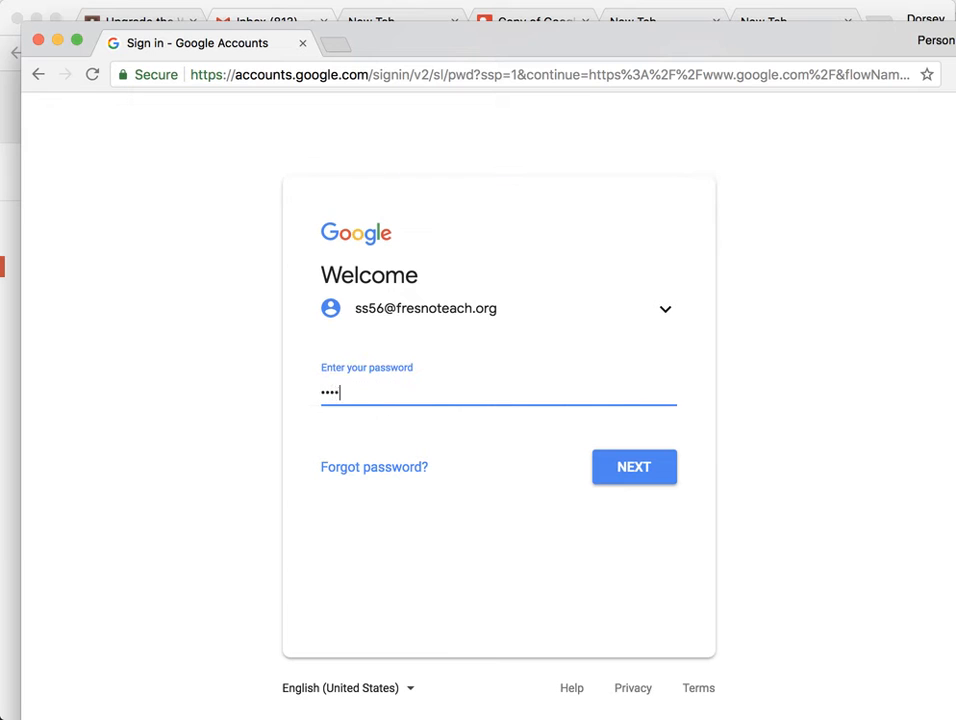
{"action": "left_click", "coordinate": [634, 468]}
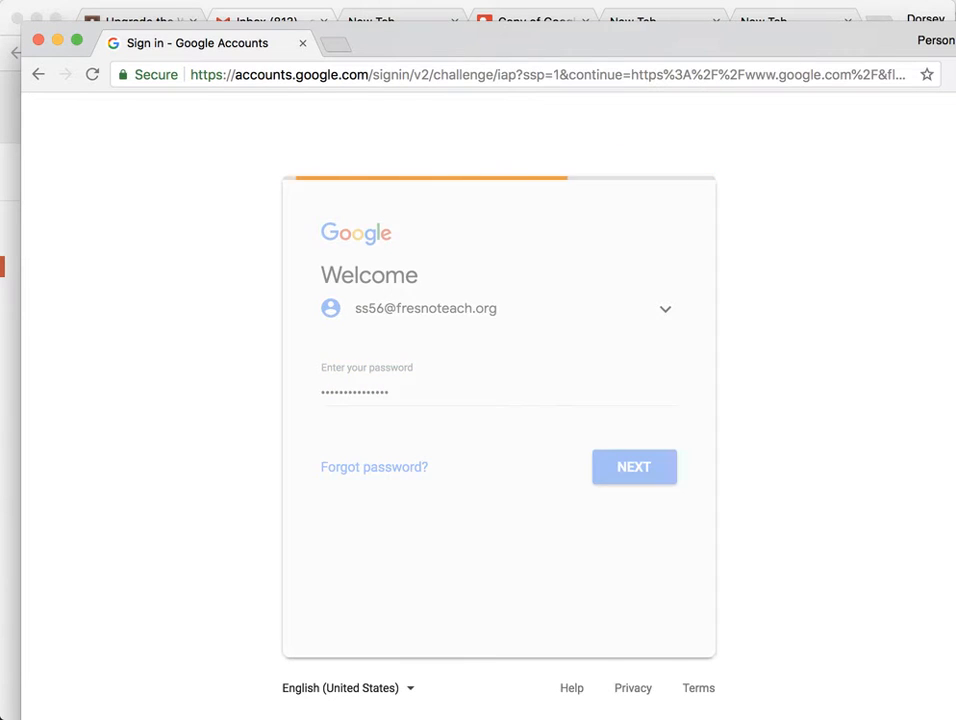
{"action": "left_click", "coordinate": [634, 468]}
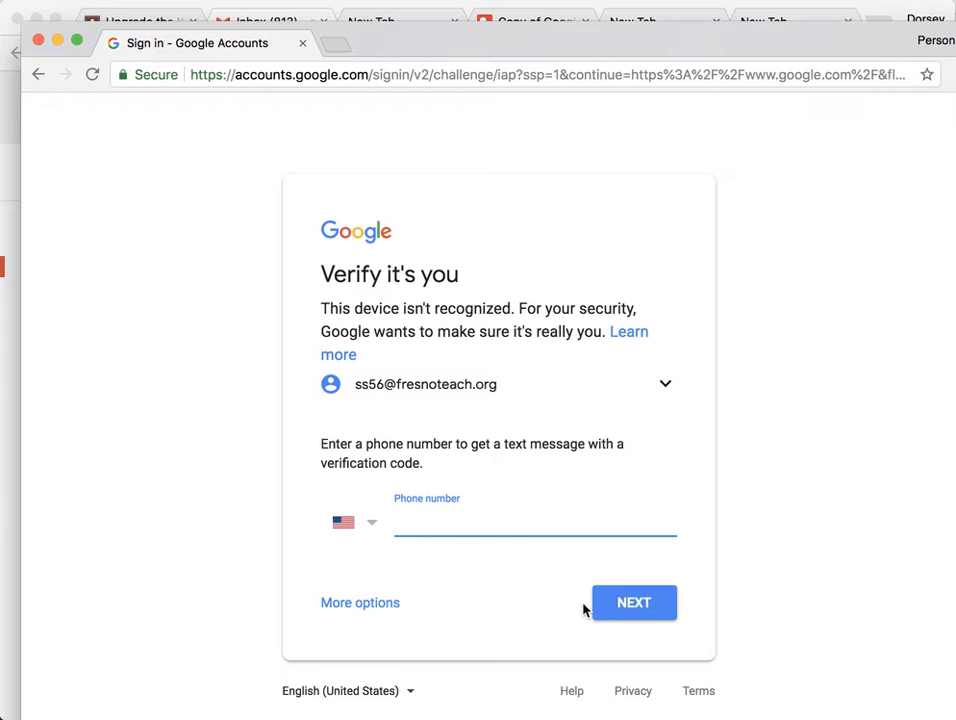
{"action": "mouse_move", "coordinate": [60, 104]}
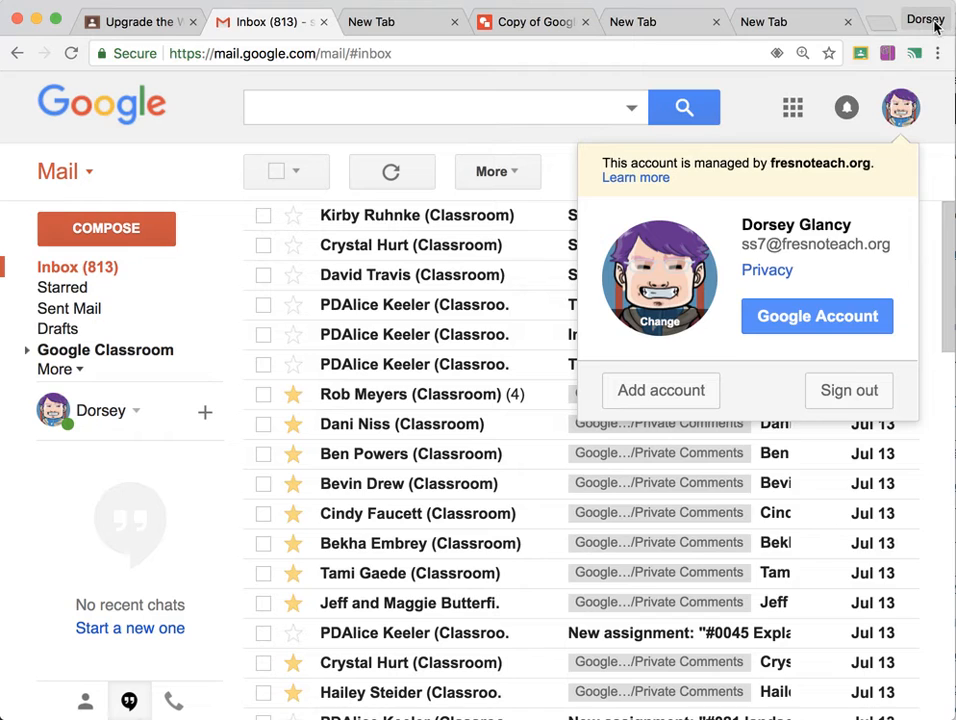
Show the Chrome profile switcher listing Person 1 with the existing profiles.
{"action": "left_click", "coordinate": [924, 20]}
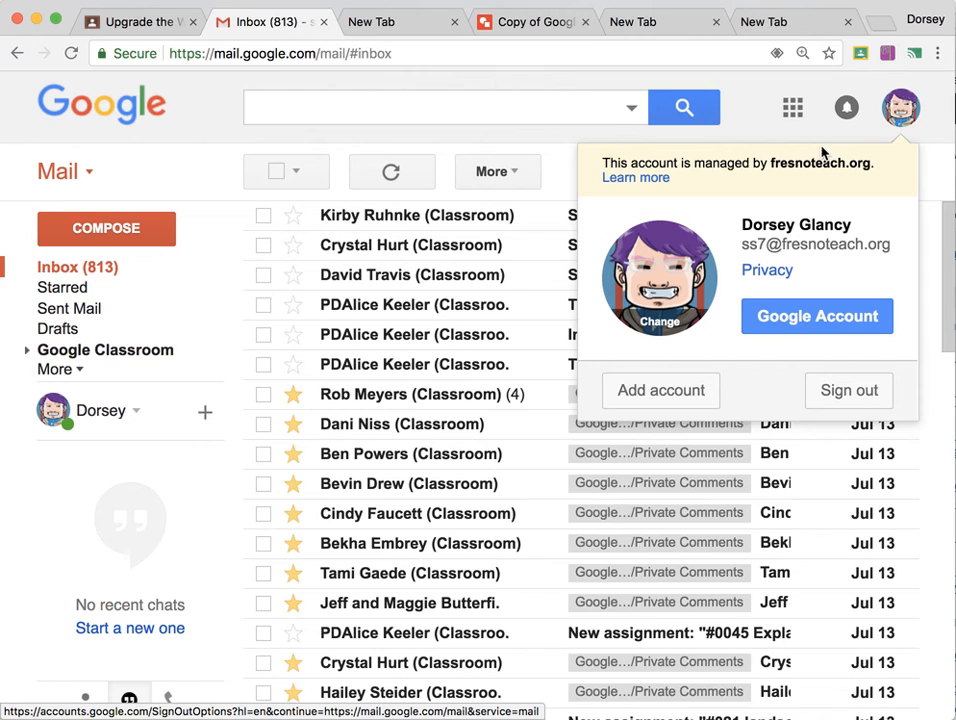
{"action": "left_click", "coordinate": [922, 20]}
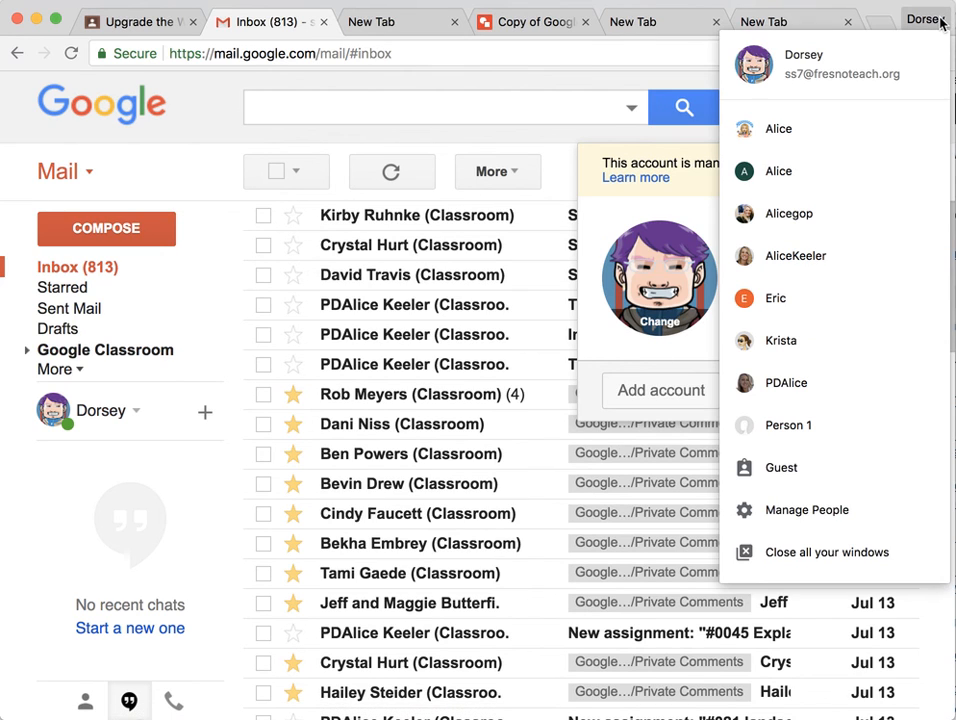
{"action": "mouse_move", "coordinate": [808, 180]}
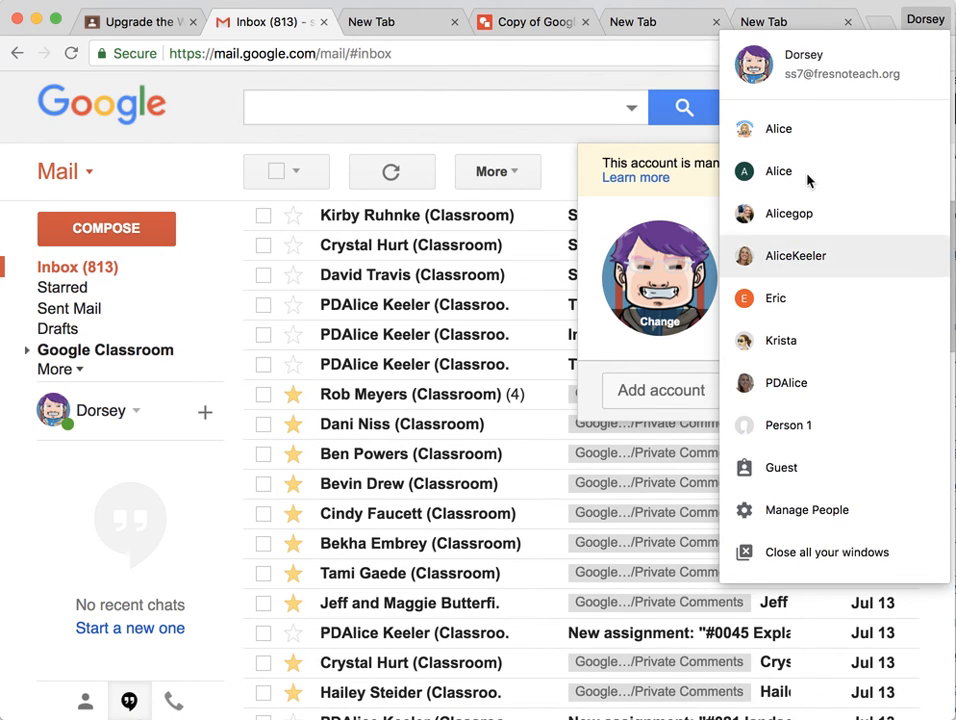